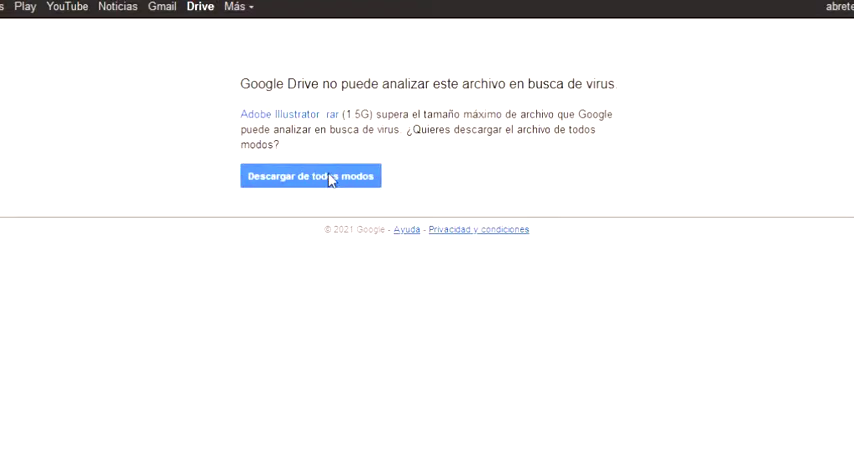
Download the 1.5 GB Illustrator archive anyway, bypassing Drive's virus-scan warning.
click(310, 176)
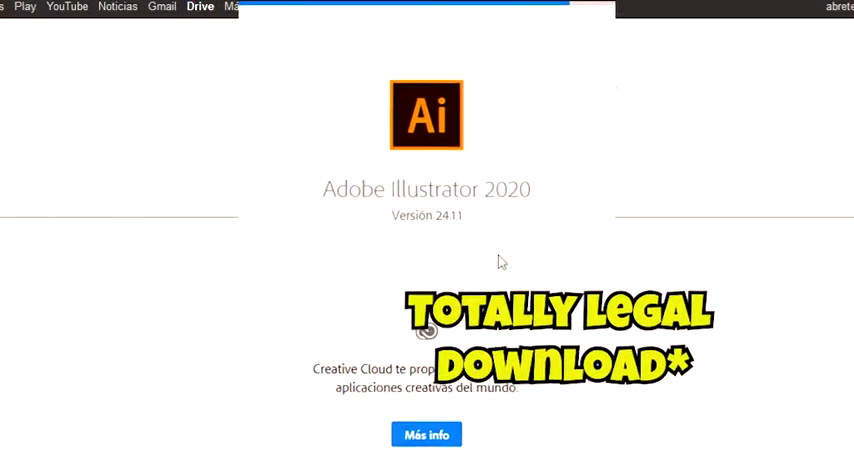